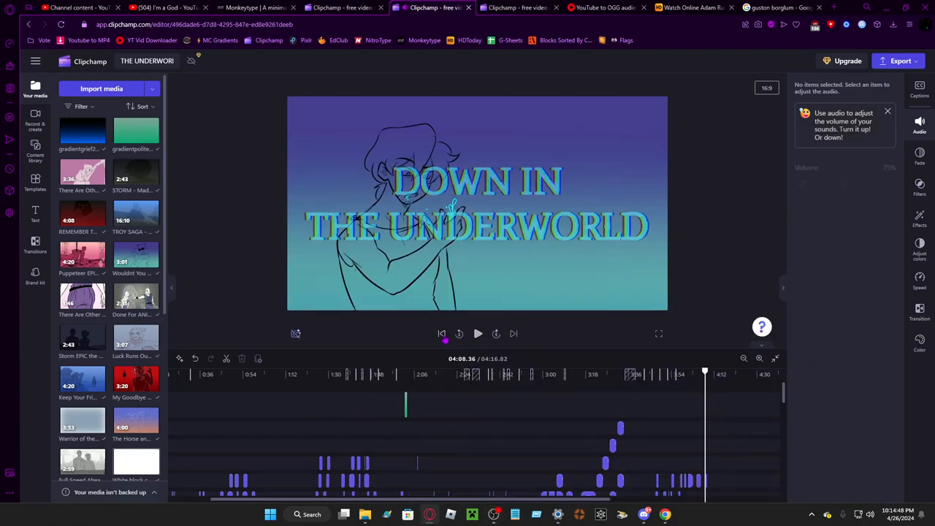
Step: Rewind 'THE UNDERWORLD' lyric video to 00:00 and start playback in the preview
left_click(442, 334)
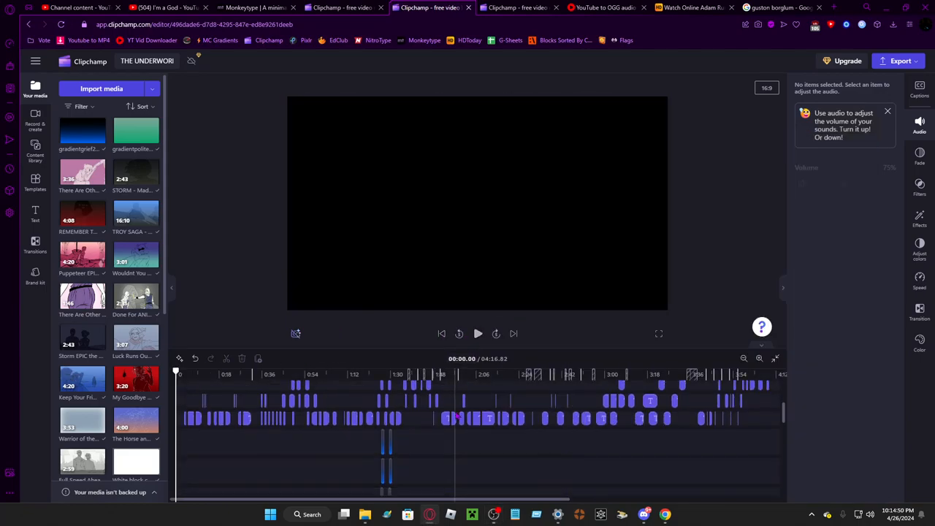
left_click(478, 334)
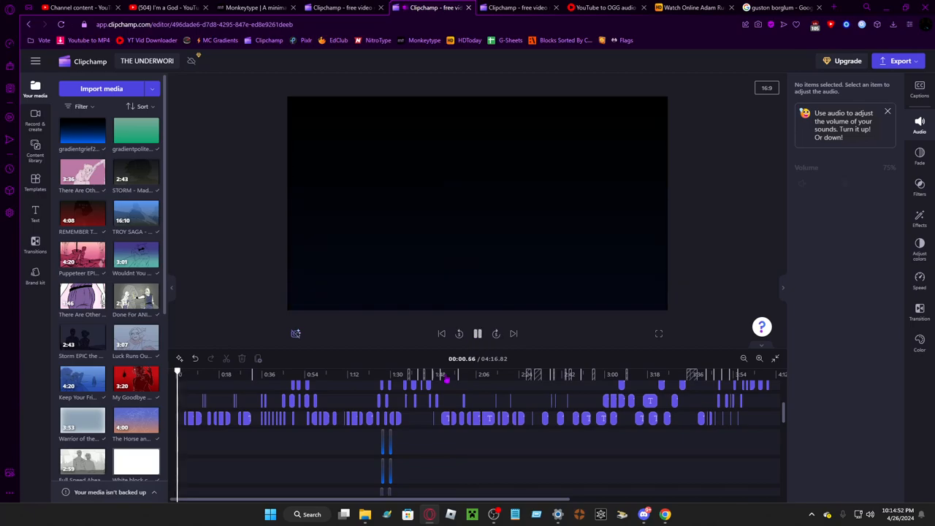